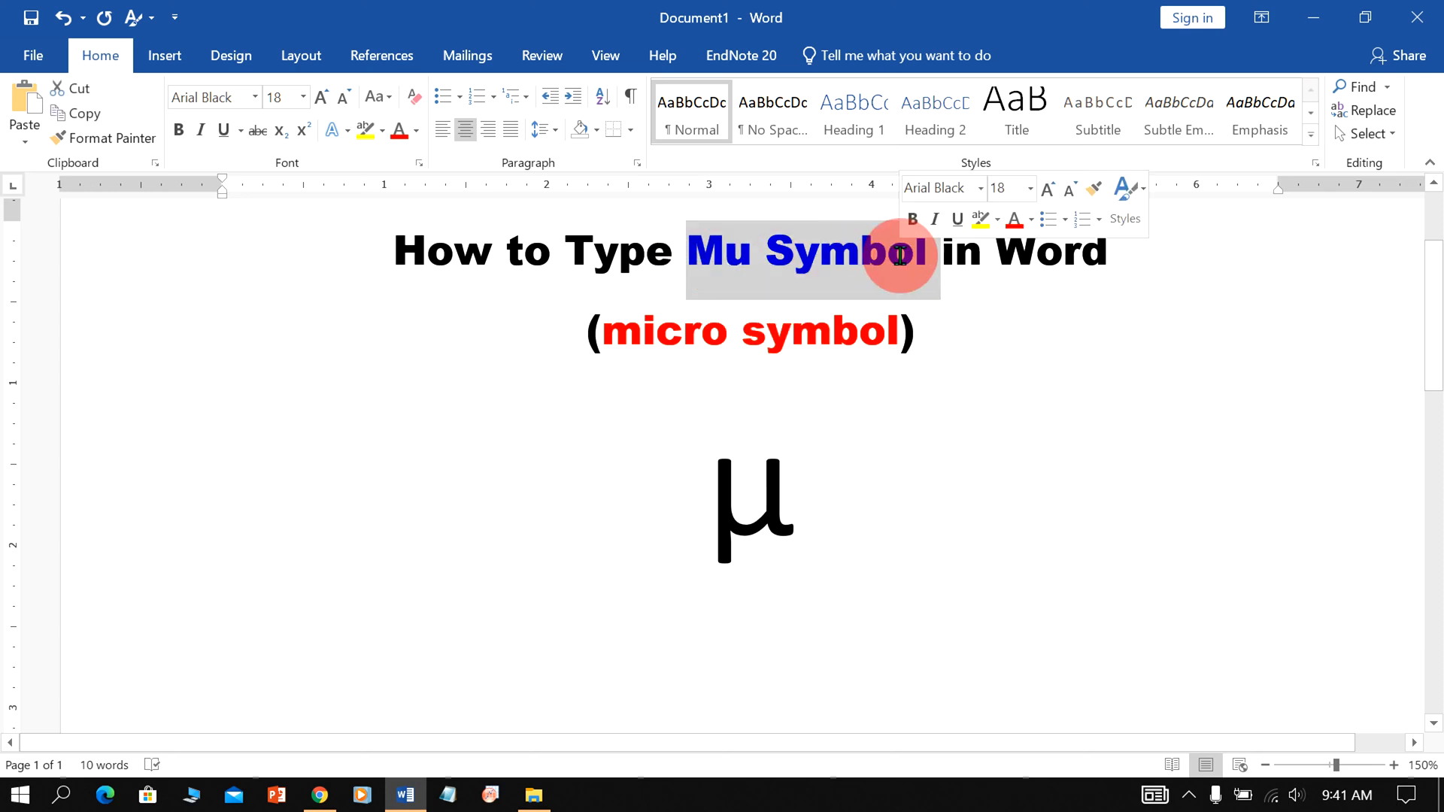
- Select the large μ symbol under the subtitle and delete it
{"action": "left_click", "coordinate": [997, 252]}
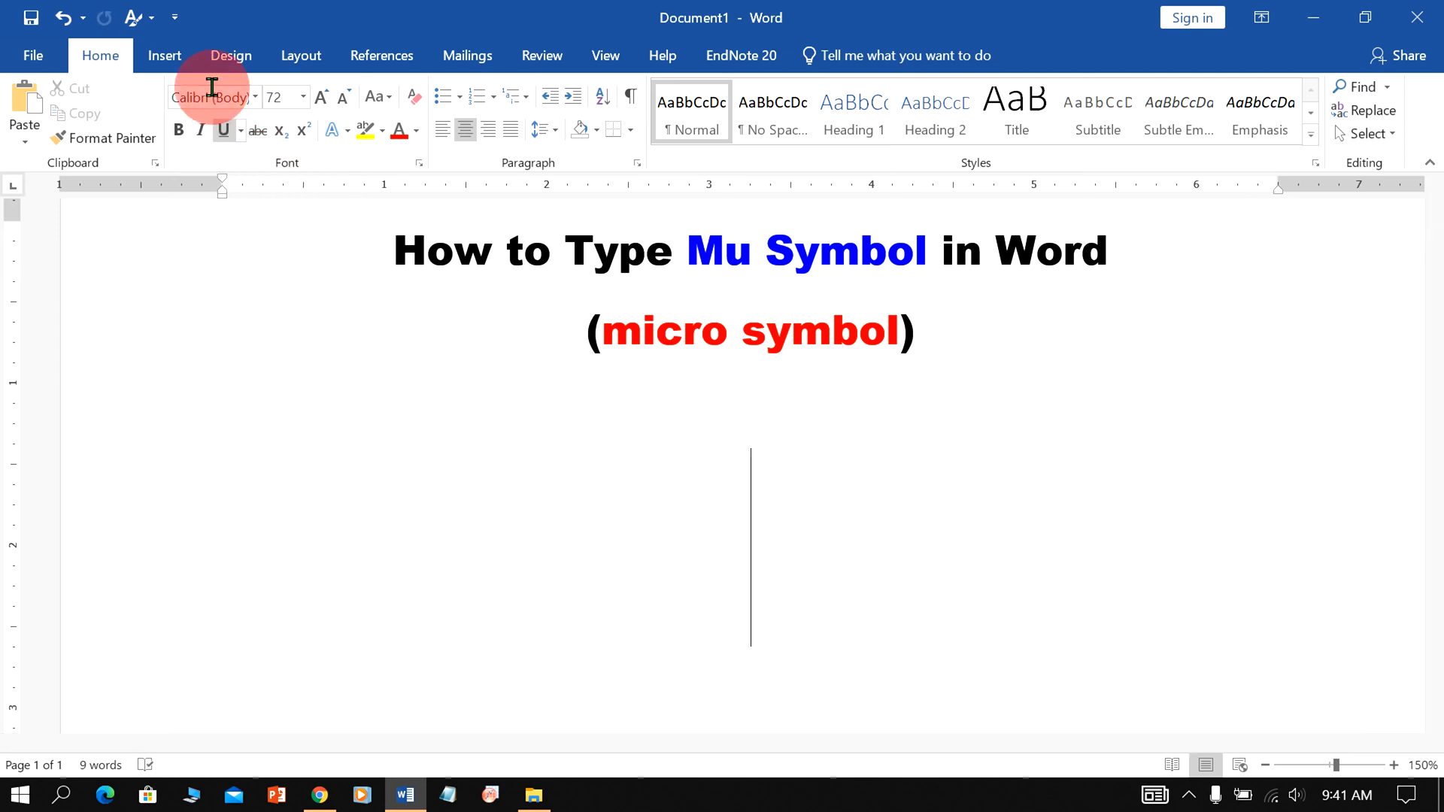
{"action": "left_click", "coordinate": [164, 56]}
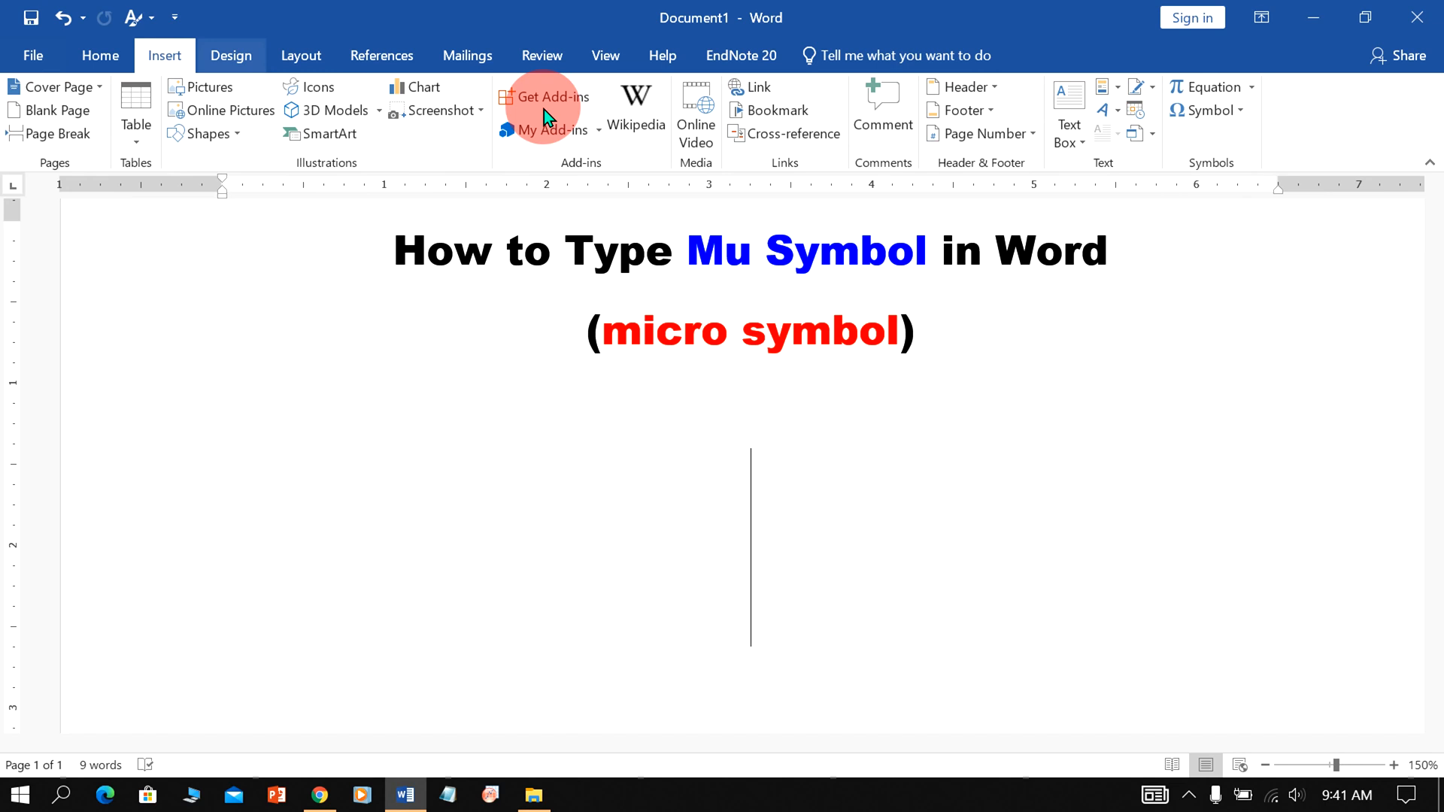
{"action": "mouse_move", "coordinate": [1212, 87]}
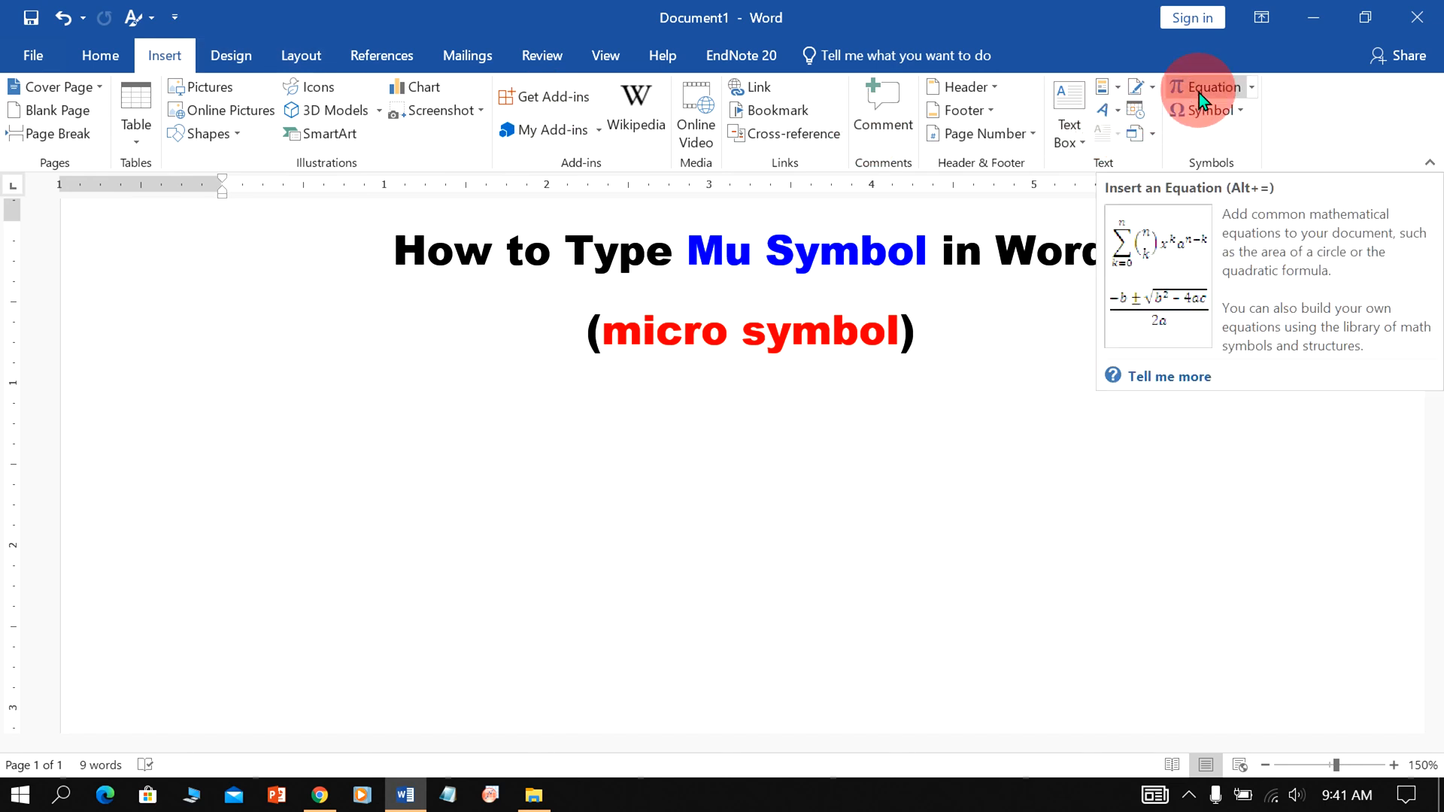
{"action": "left_click", "coordinate": [1211, 87]}
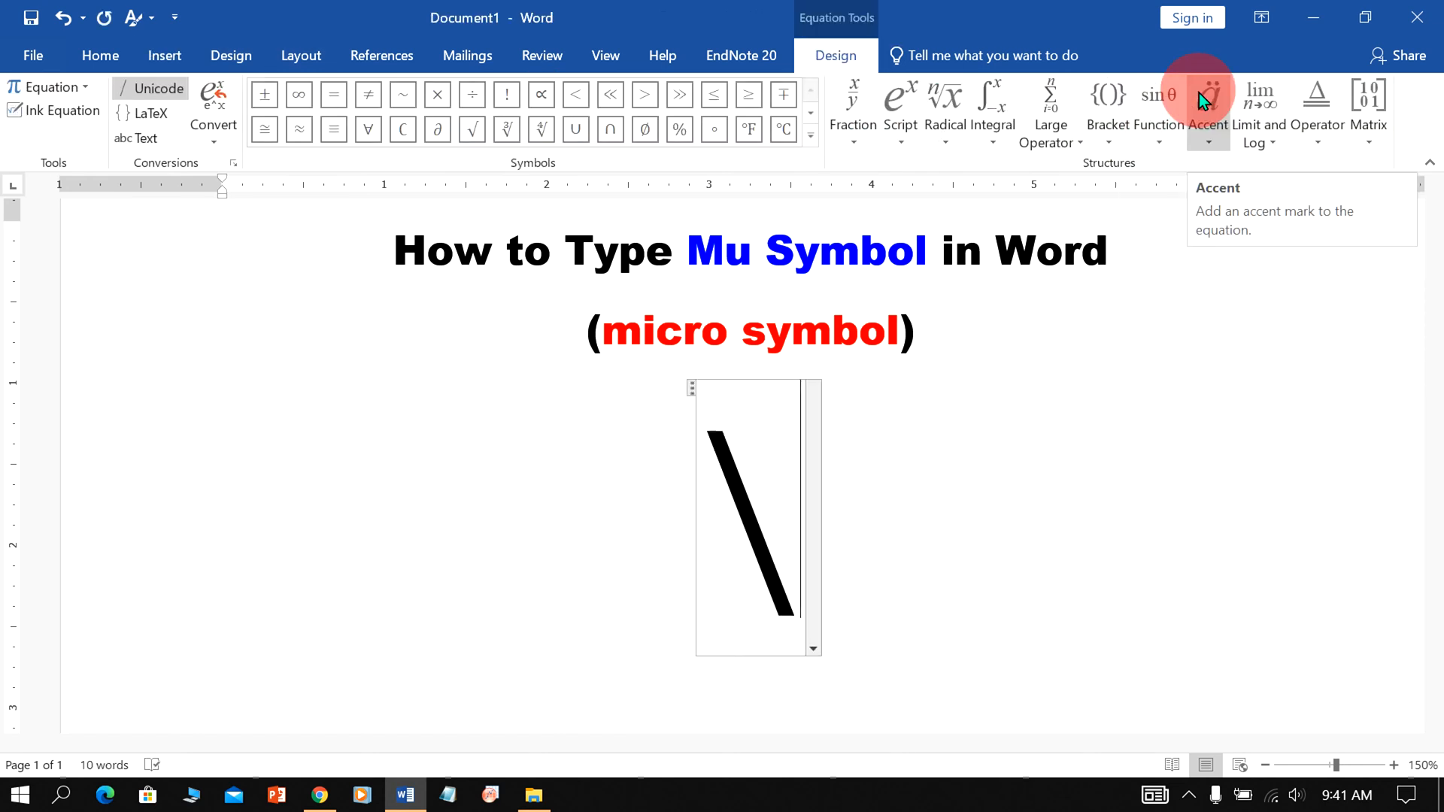
{"action": "type", "text": "mu"}
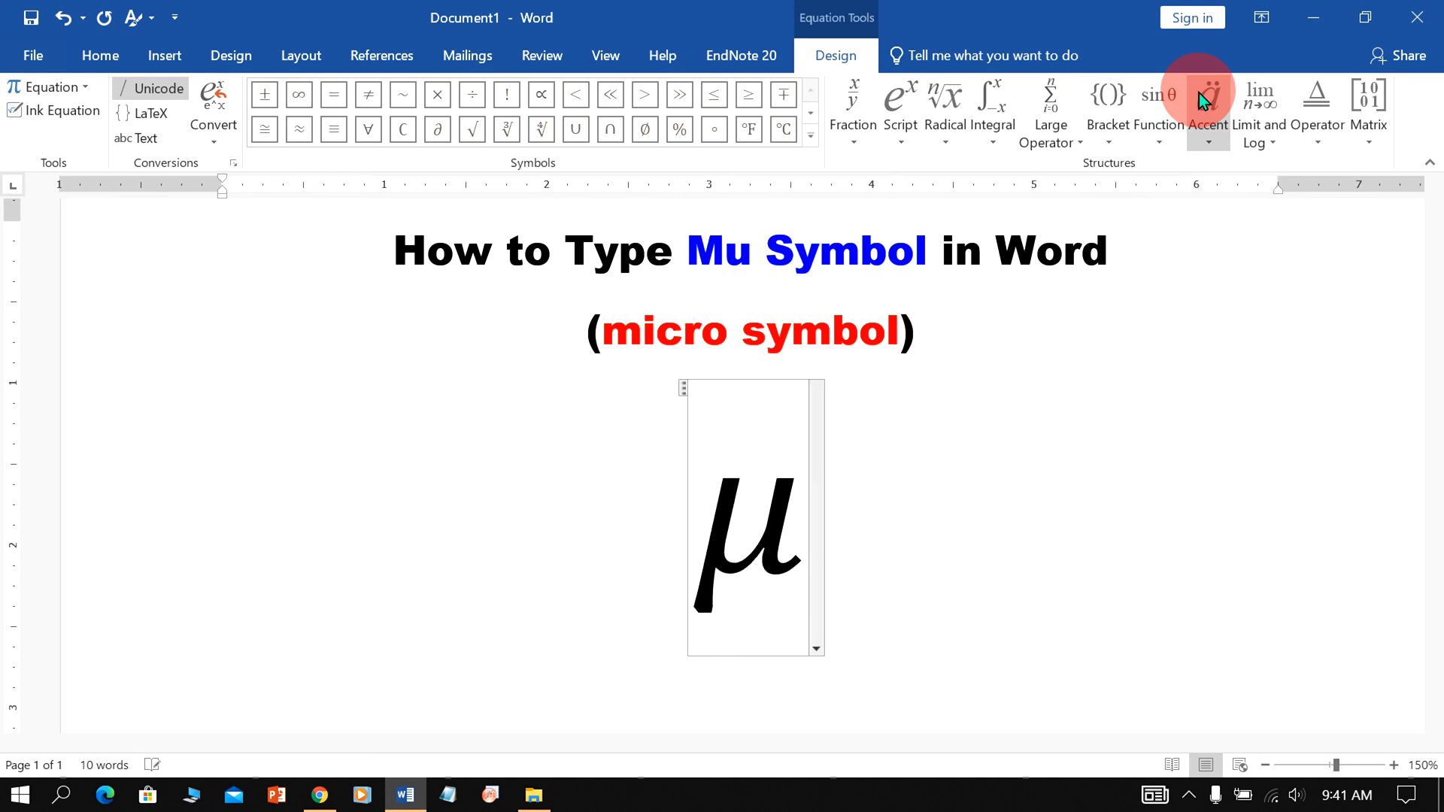
{"action": "left_click", "coordinate": [997, 472]}
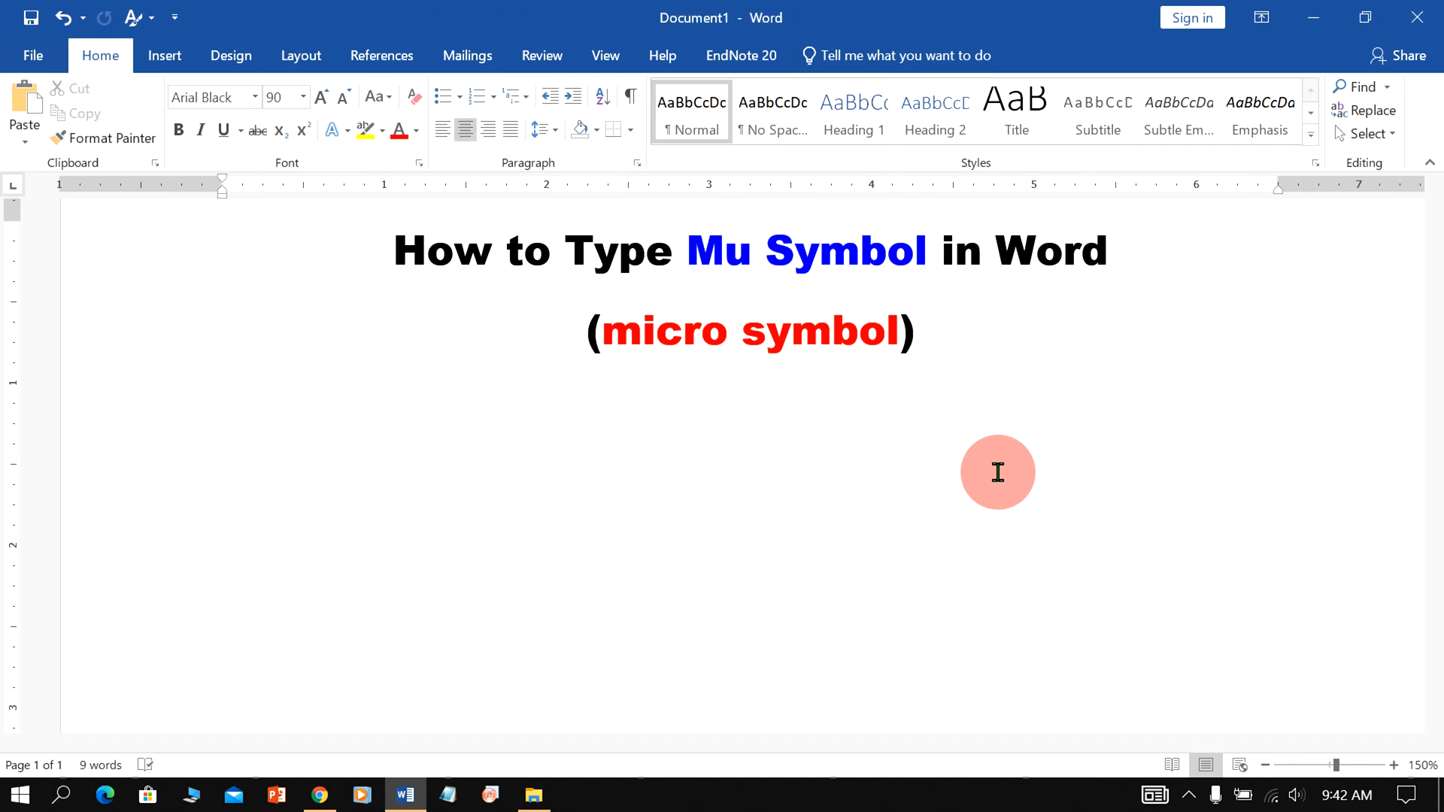
{"action": "left_click", "coordinate": [164, 56]}
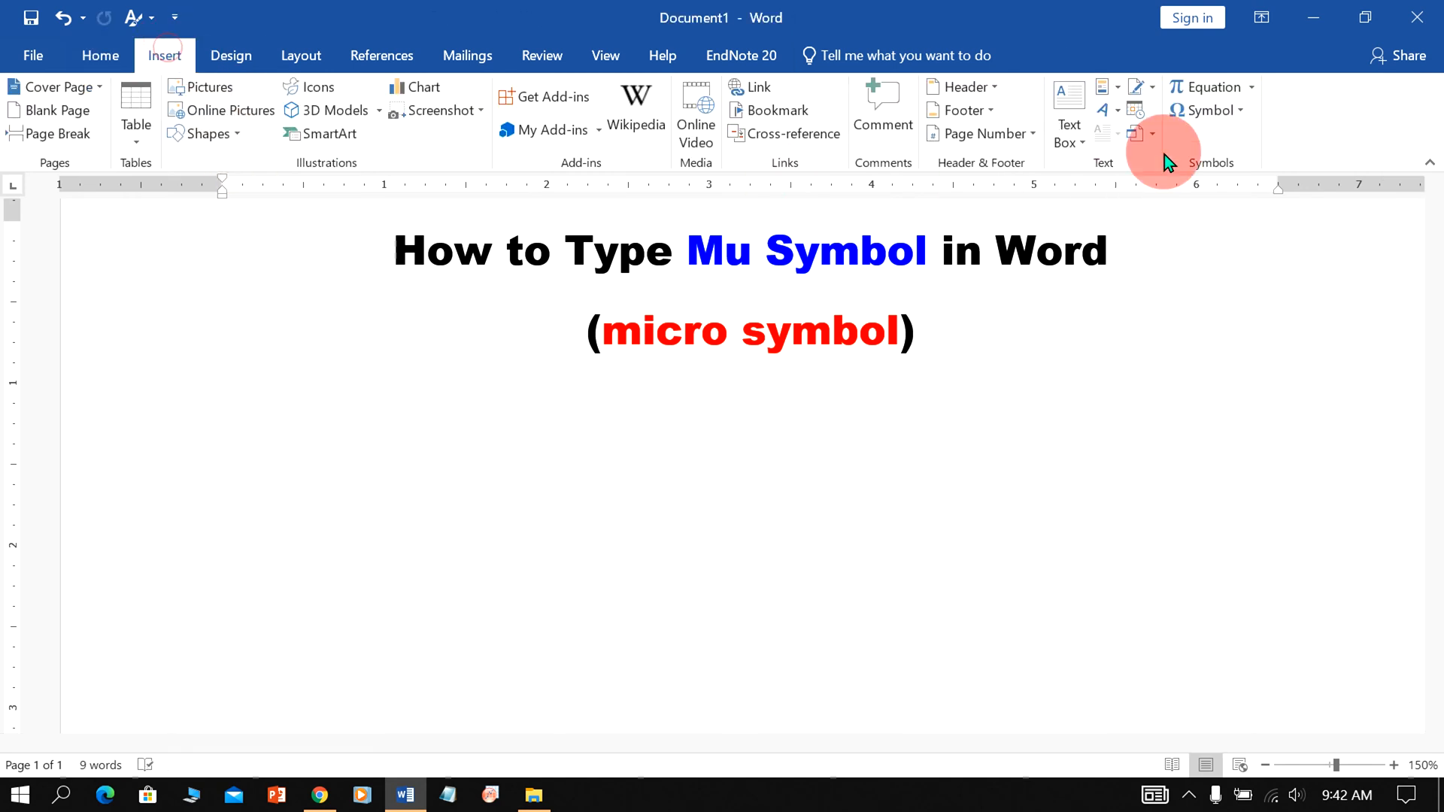
{"action": "left_click", "coordinate": [1209, 87]}
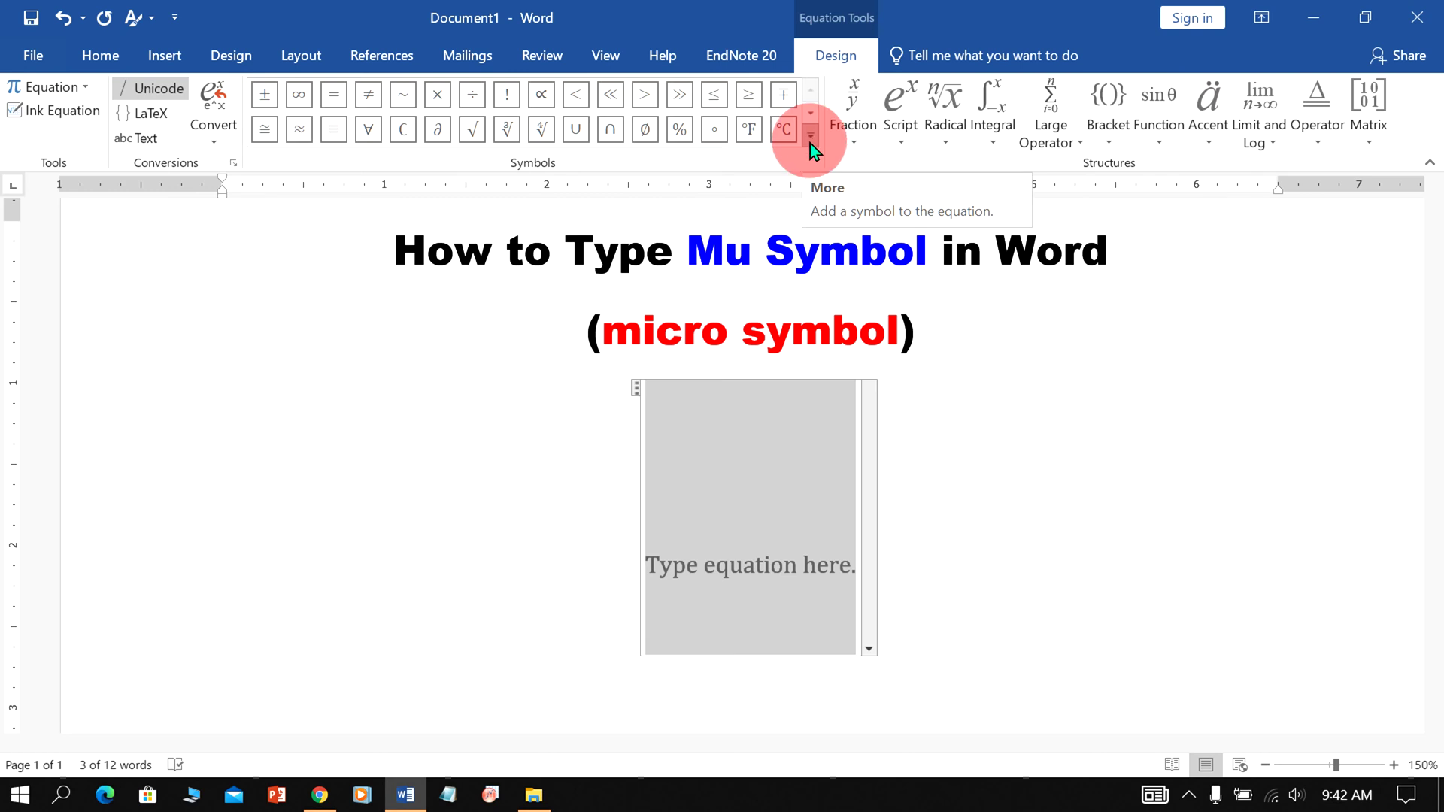
{"action": "left_click", "coordinate": [809, 129]}
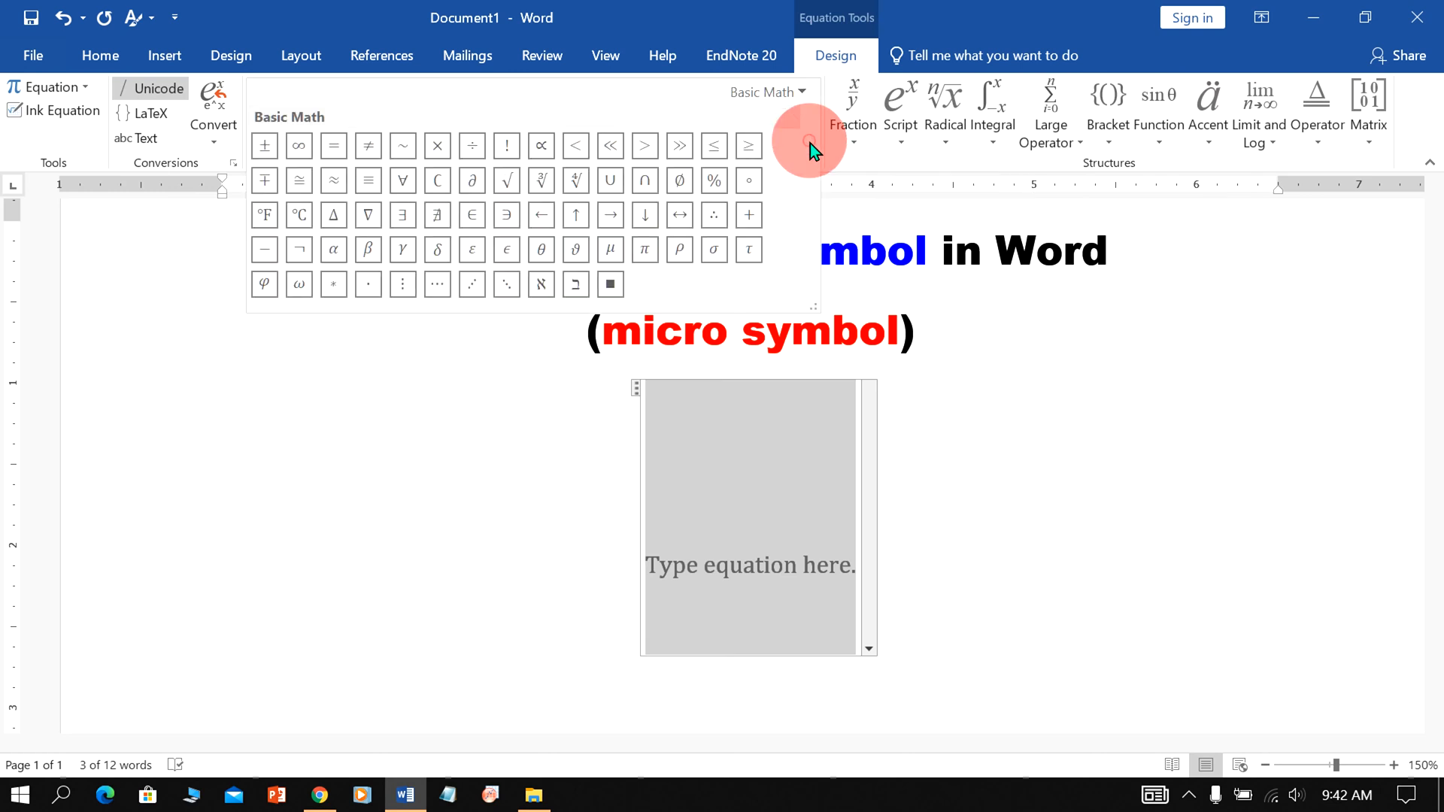
{"action": "mouse_move", "coordinate": [609, 250]}
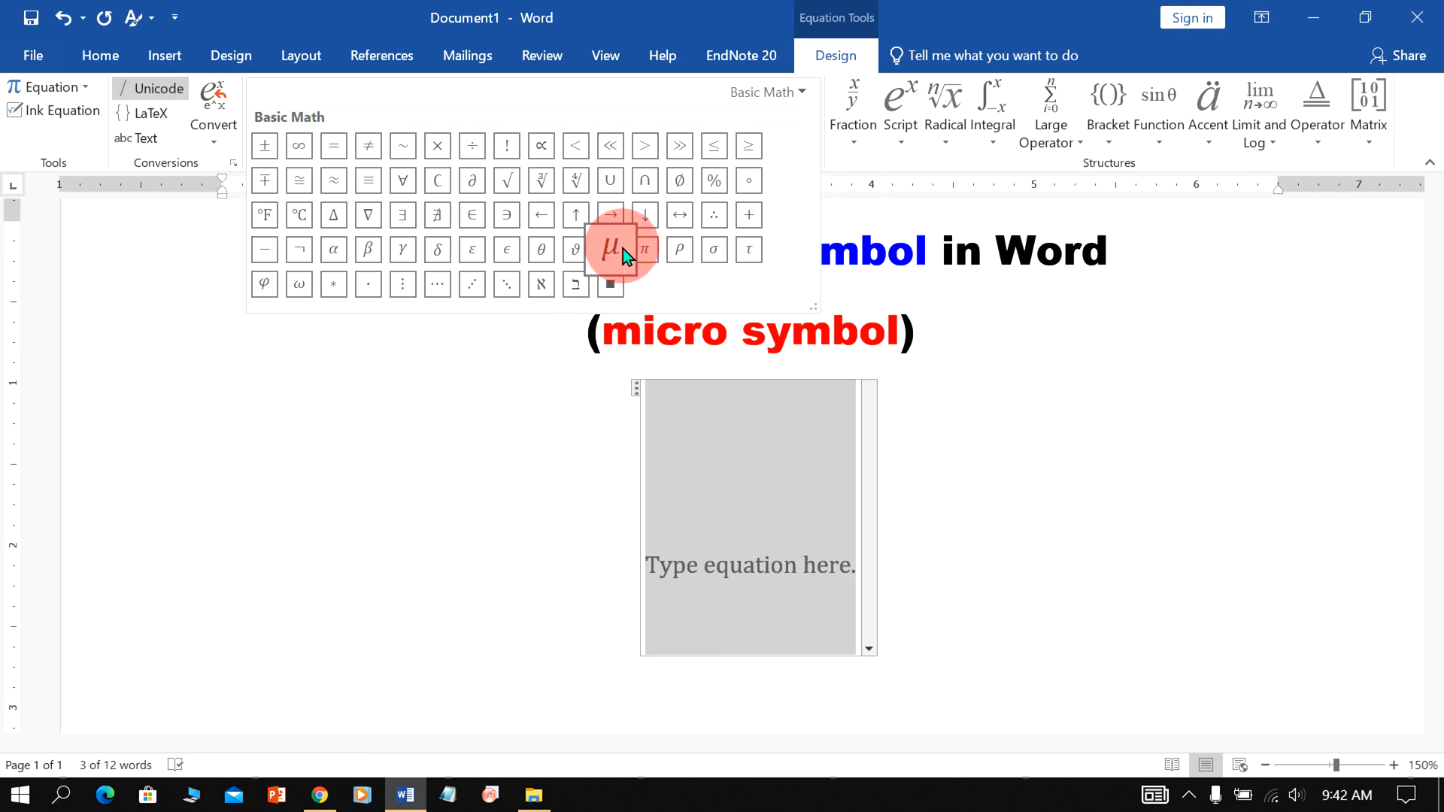
{"action": "mouse_move", "coordinate": [617, 262]}
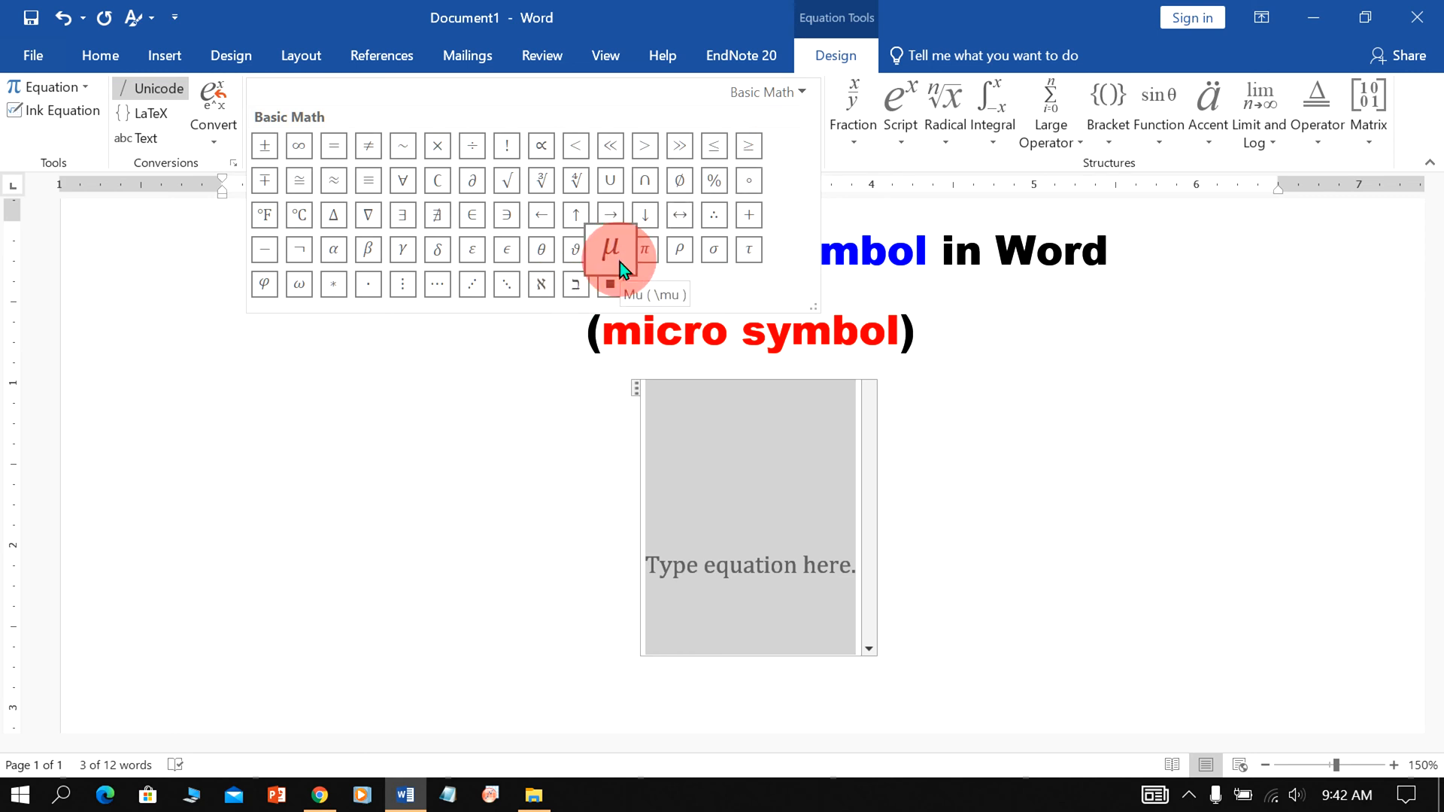
{"action": "left_click", "coordinate": [609, 250]}
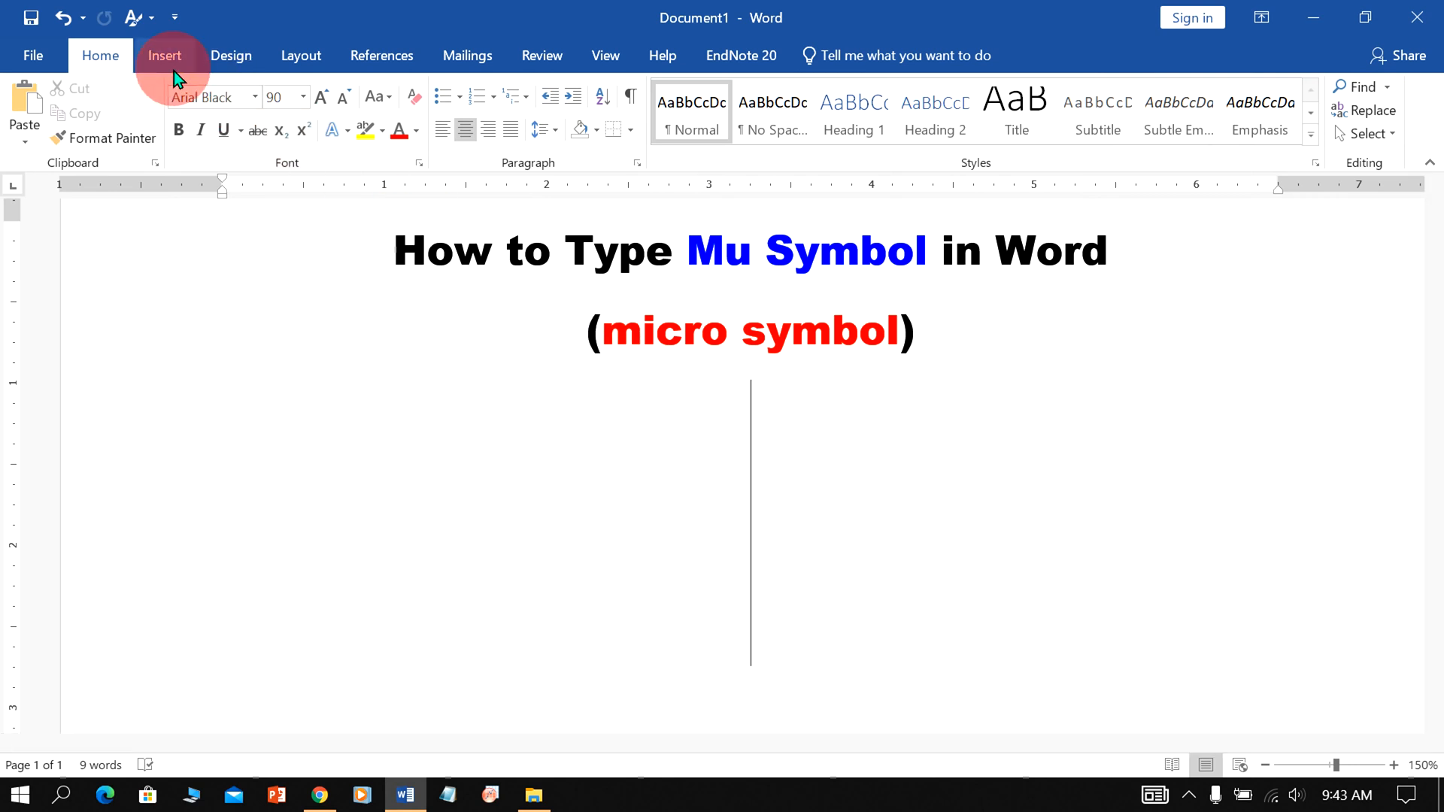
- Bring up the More Symbols chooser with the font set to (normal text)
{"action": "left_click", "coordinate": [164, 55]}
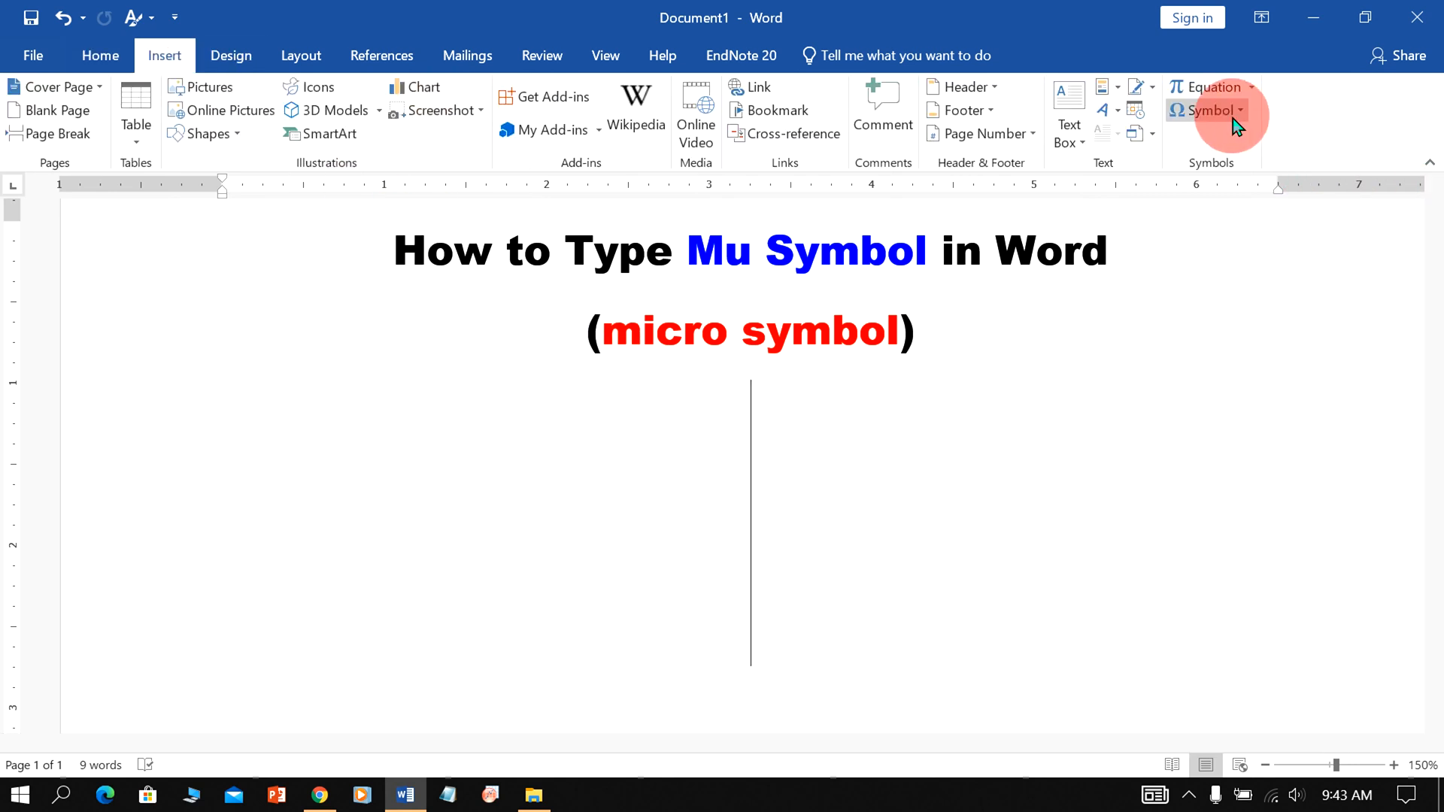
{"action": "left_click", "coordinate": [1208, 110]}
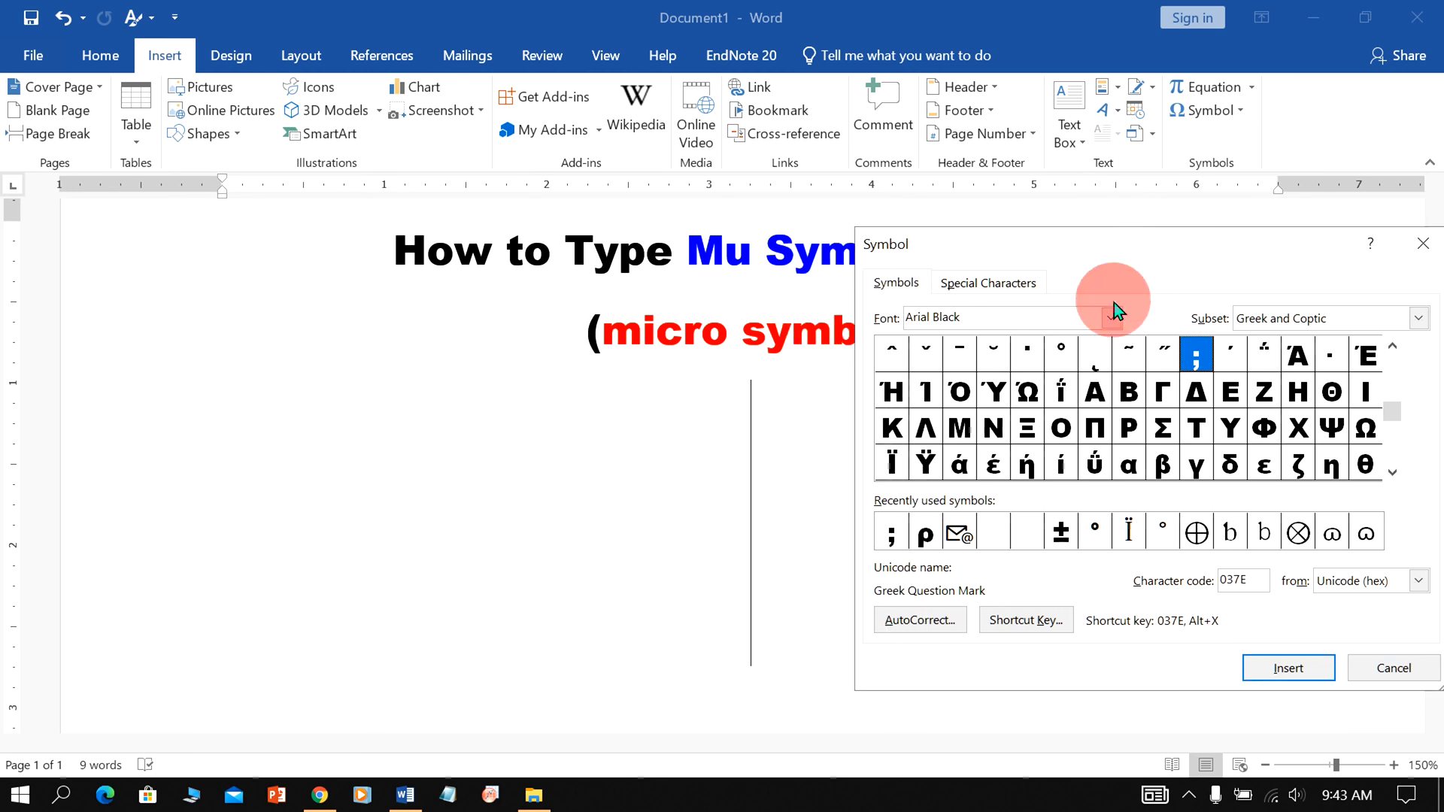
{"action": "left_click", "coordinate": [1113, 317]}
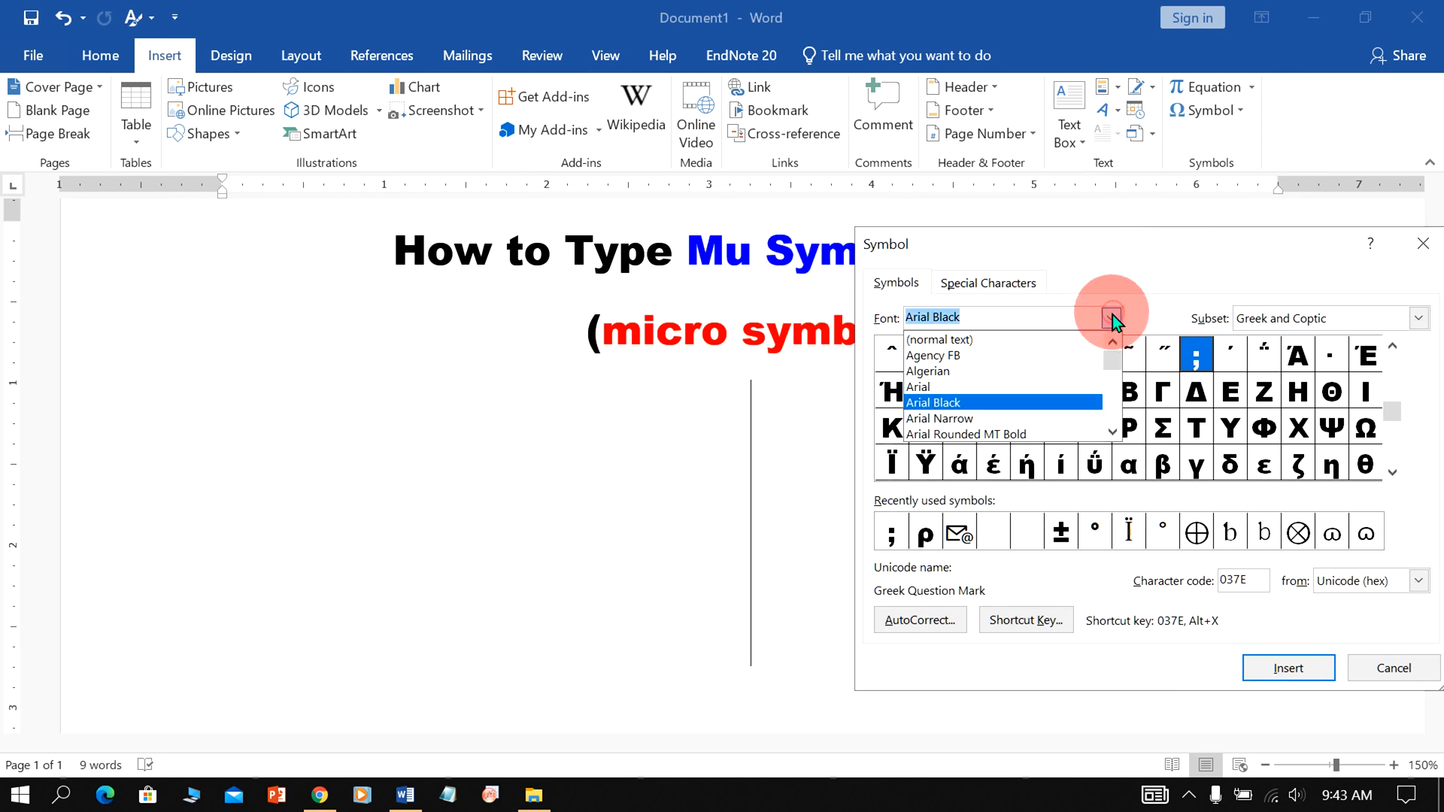
{"action": "left_click", "coordinate": [939, 340]}
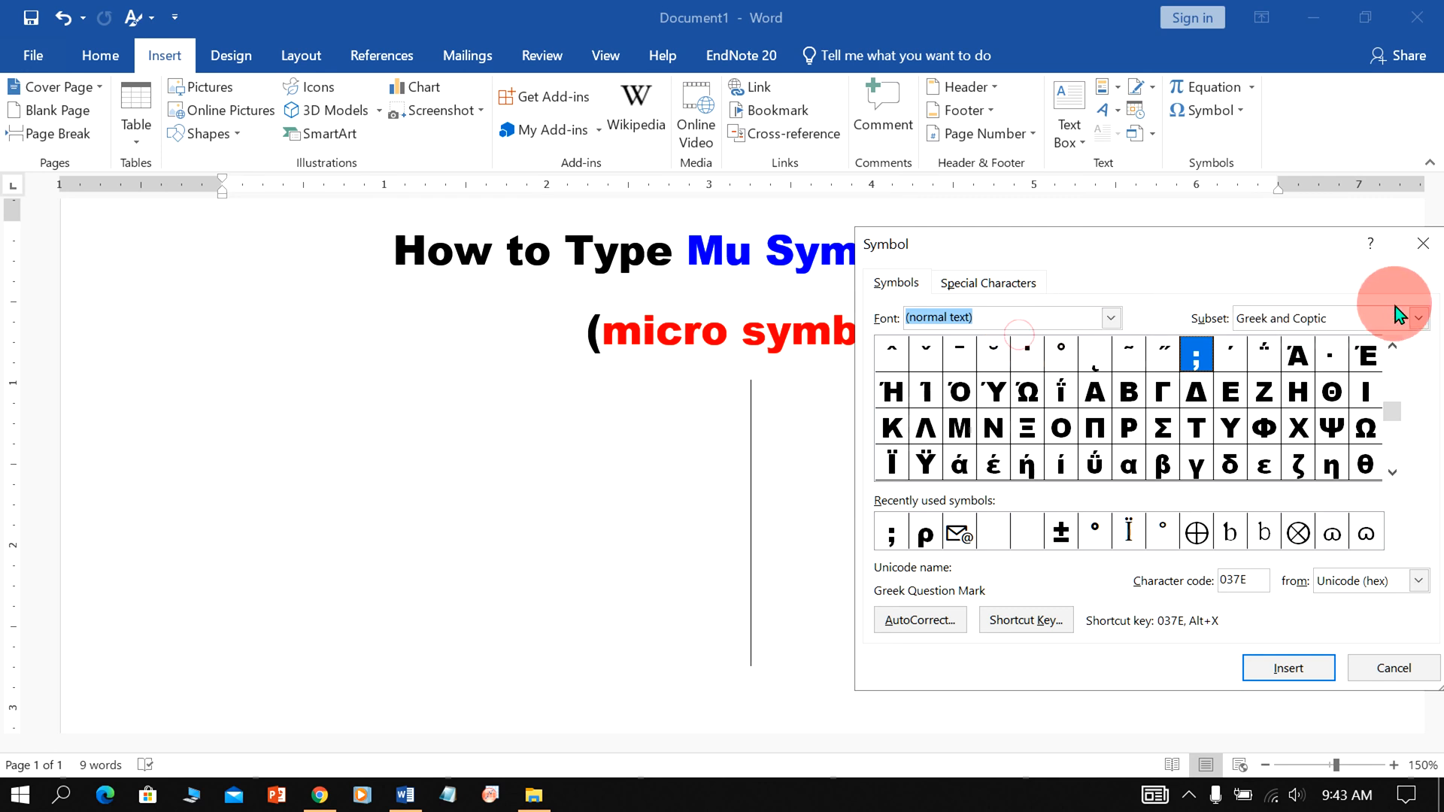
- Locate the Greek small letter mu (code 03BC) in the Greek subset and insert it
{"action": "left_click", "coordinate": [1419, 317]}
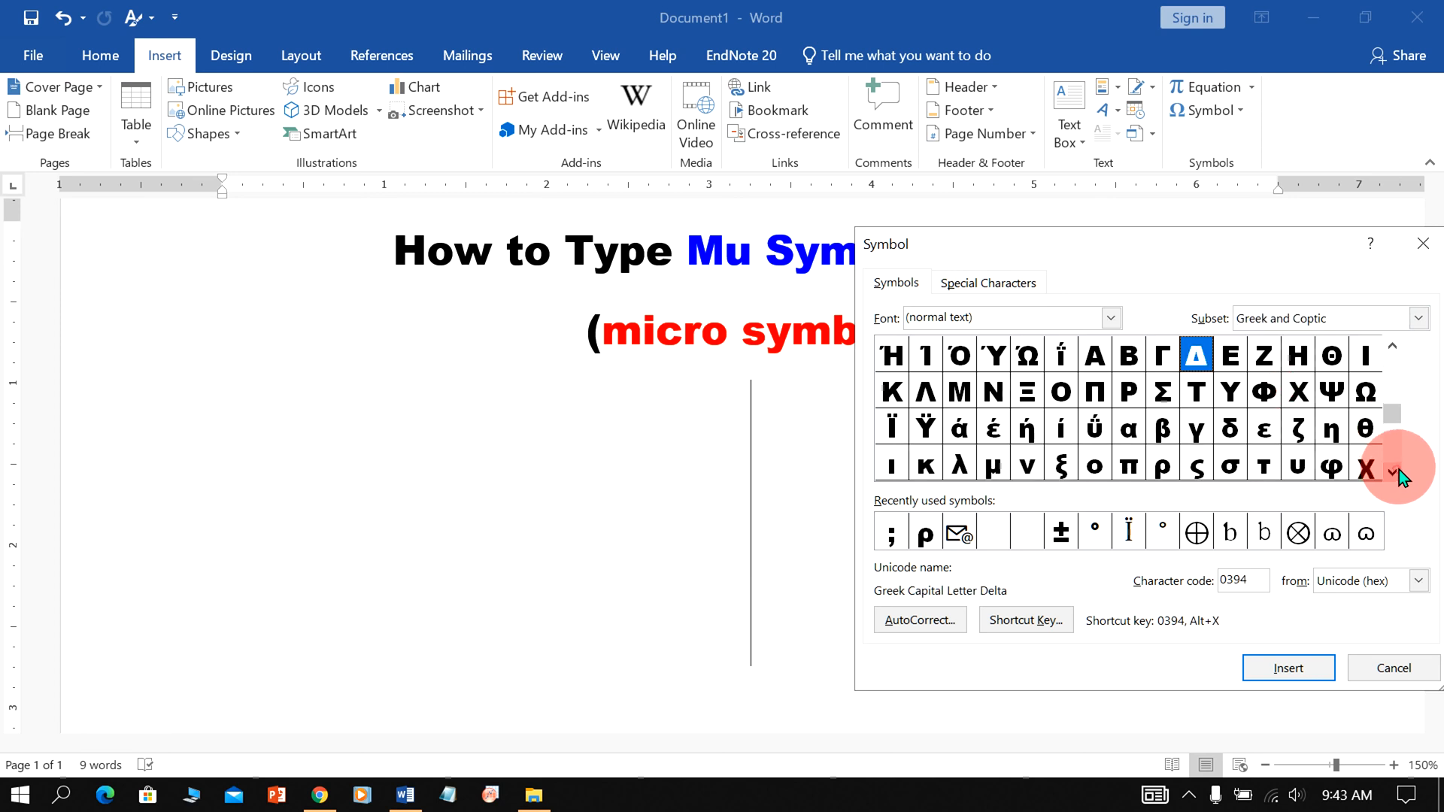
{"action": "left_click", "coordinate": [1393, 473]}
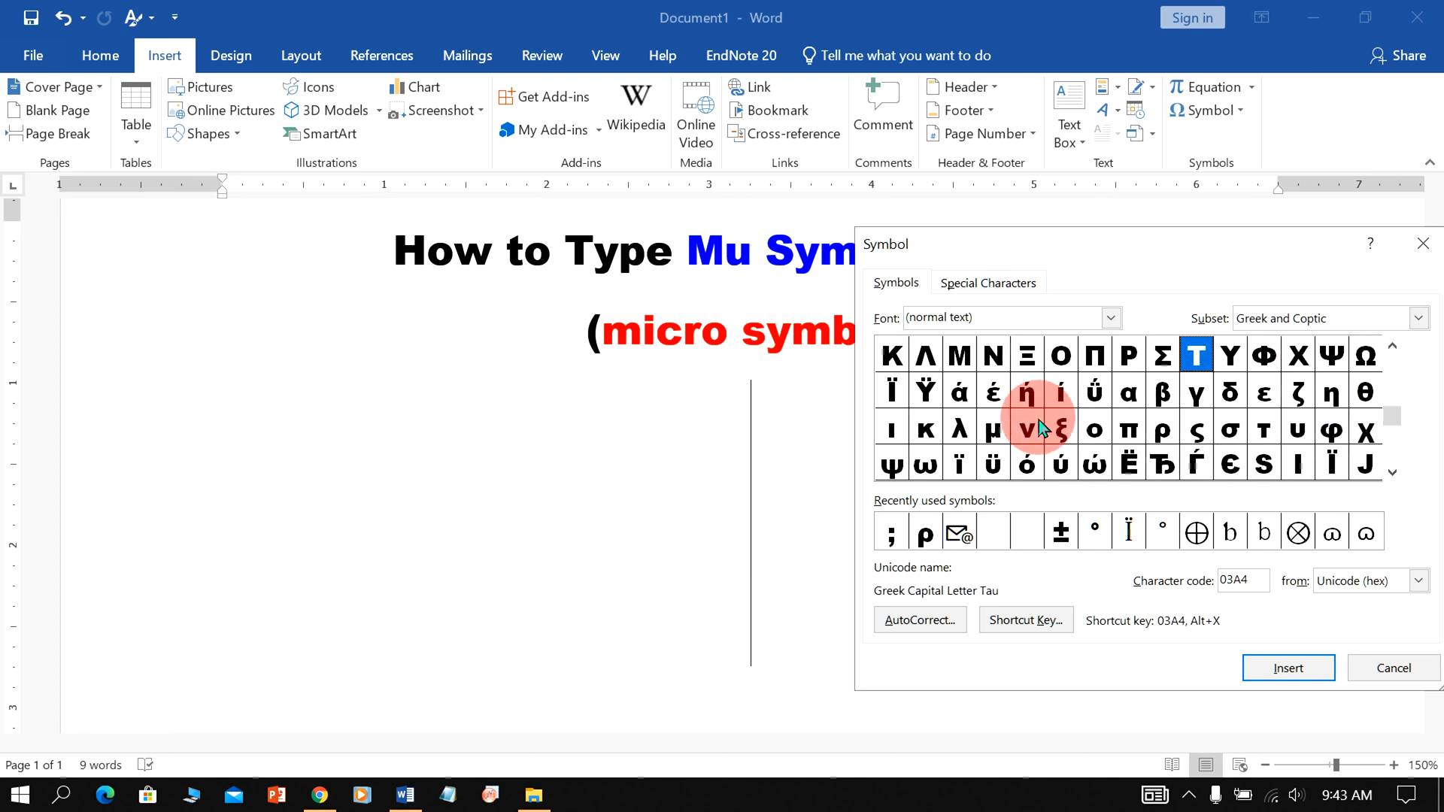
{"action": "left_click", "coordinate": [993, 431]}
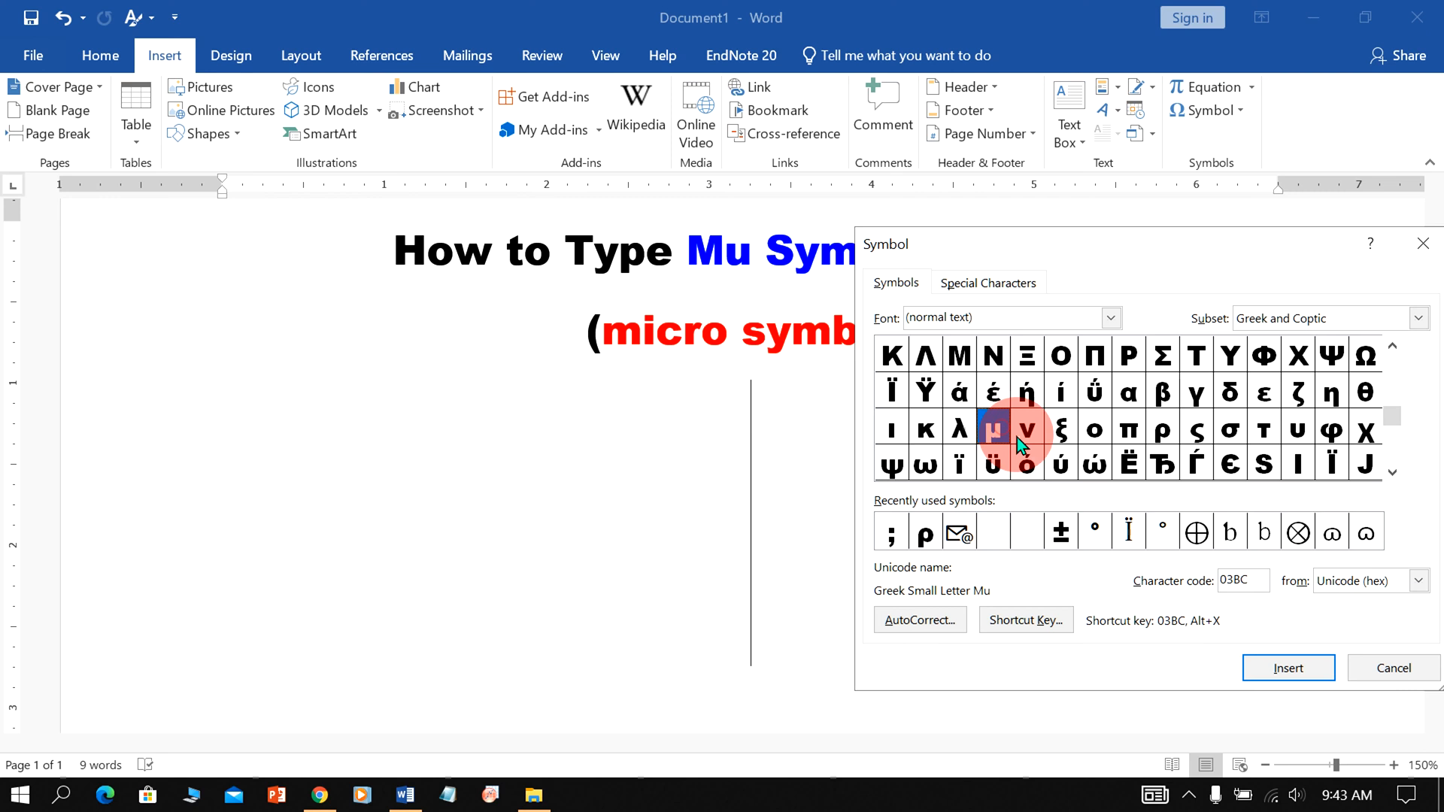
{"action": "mouse_move", "coordinate": [999, 435]}
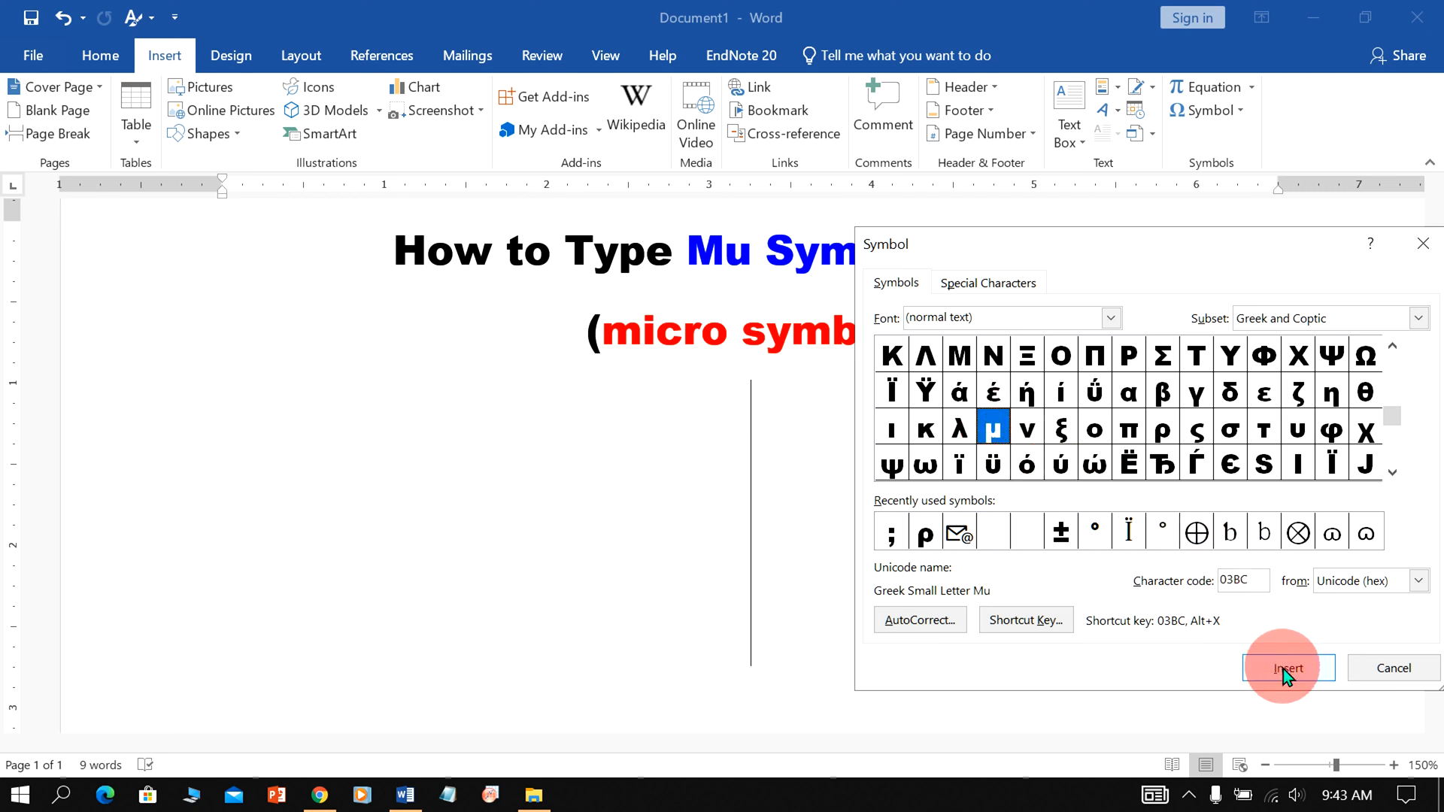
{"action": "left_click", "coordinate": [1287, 668]}
{"action": "type", "text": "03BC"}
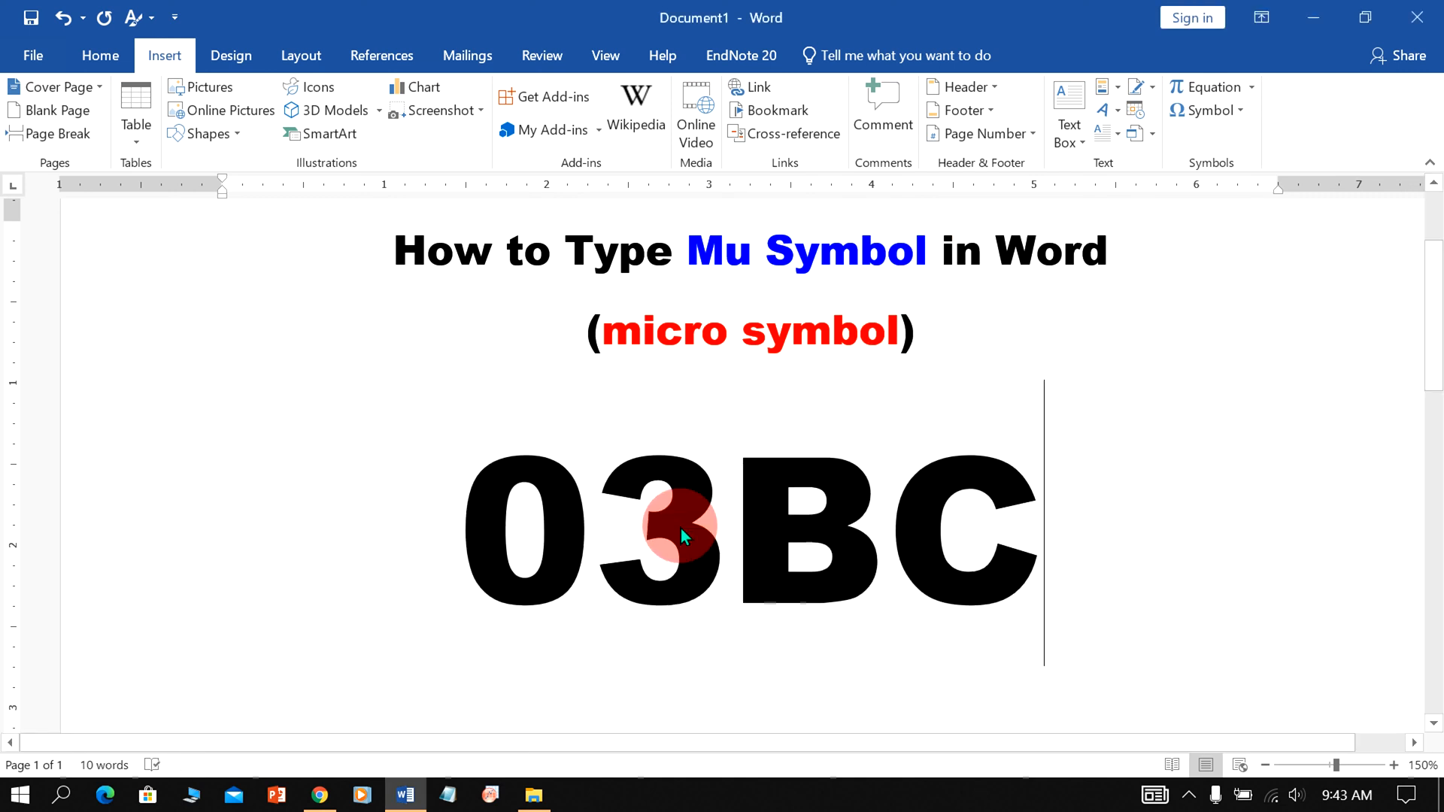
{"action": "mouse_move", "coordinate": [1204, 671]}
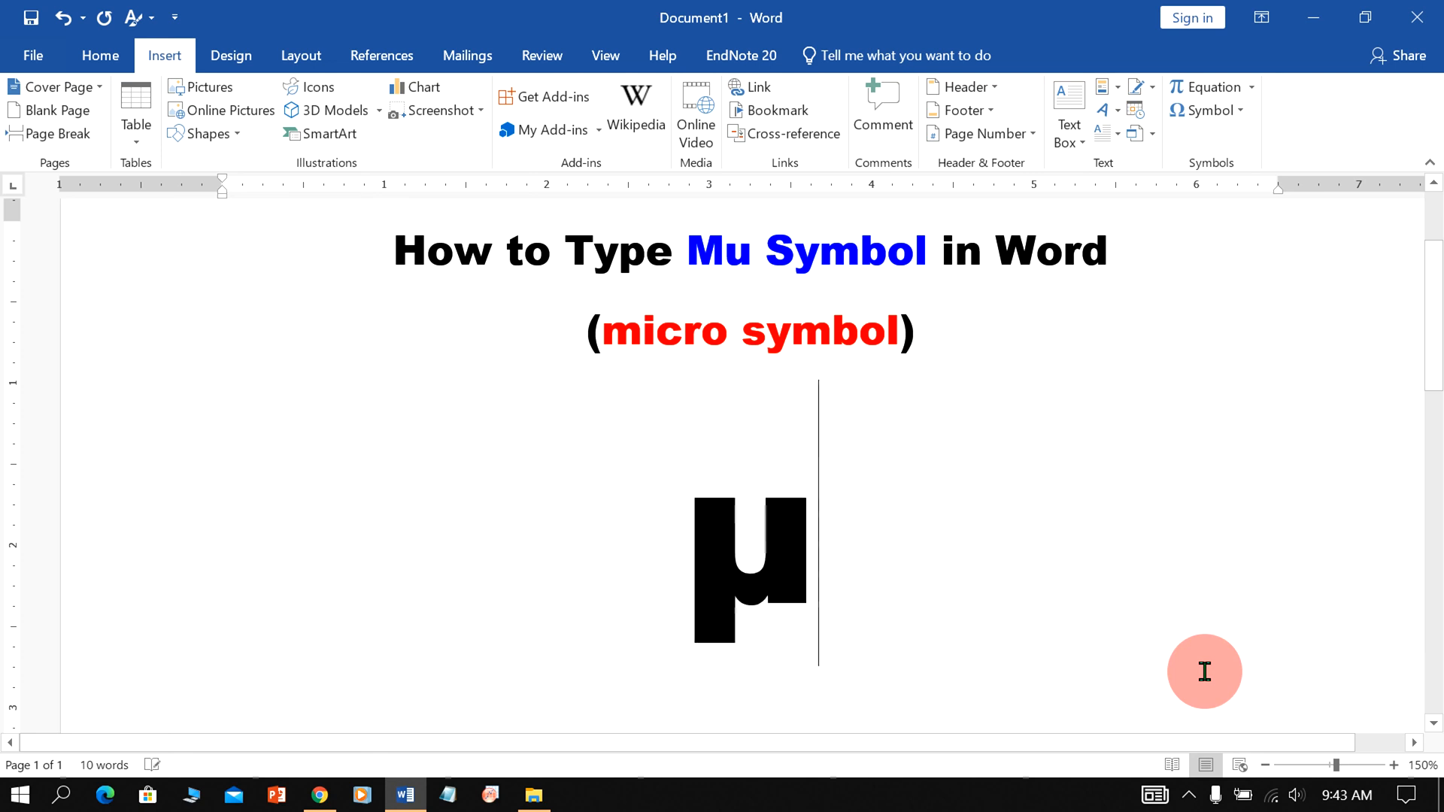
{"action": "mouse_move", "coordinate": [1063, 575]}
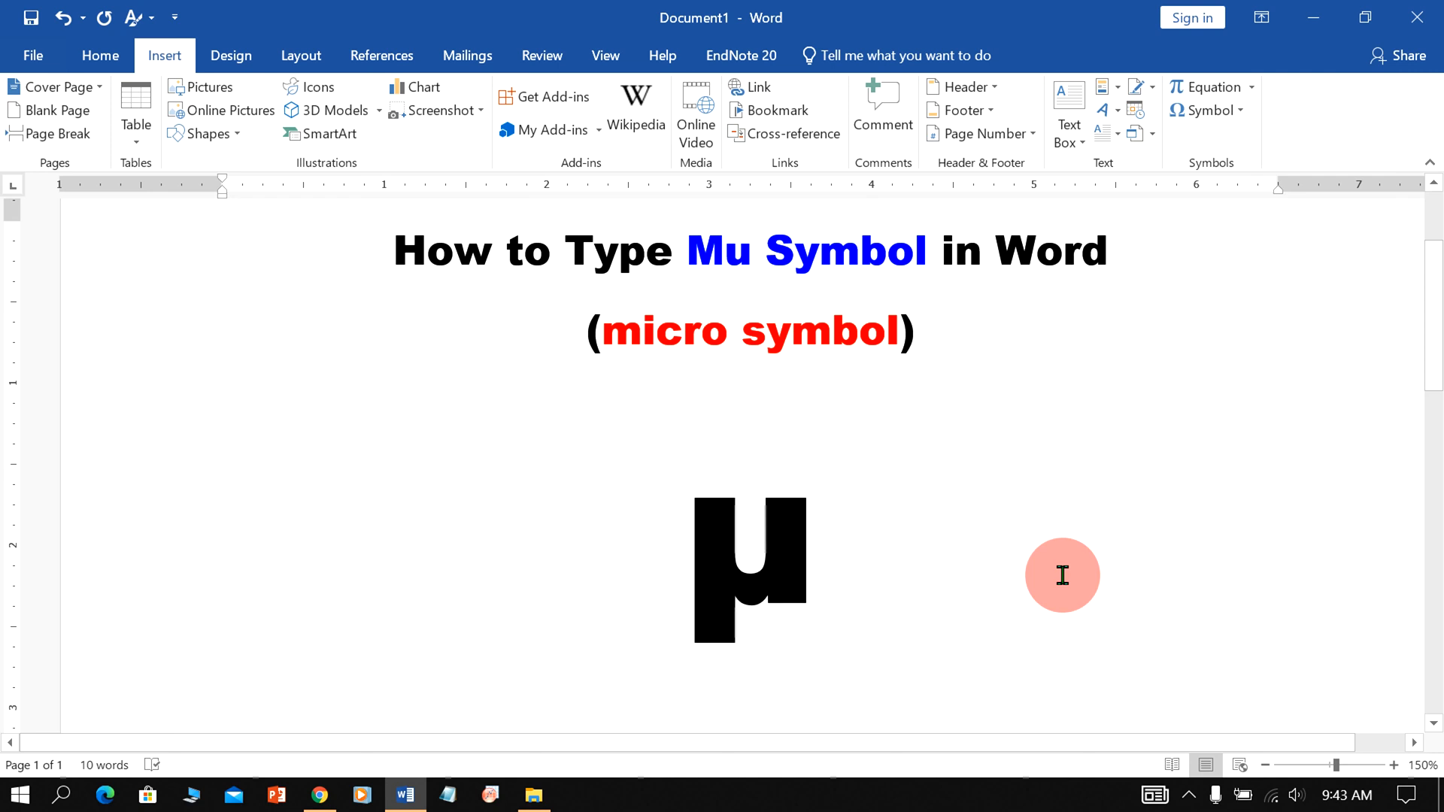
- Return to the document, leaving the large μ on the line below the subtitle
{"action": "left_click", "coordinate": [817, 520]}
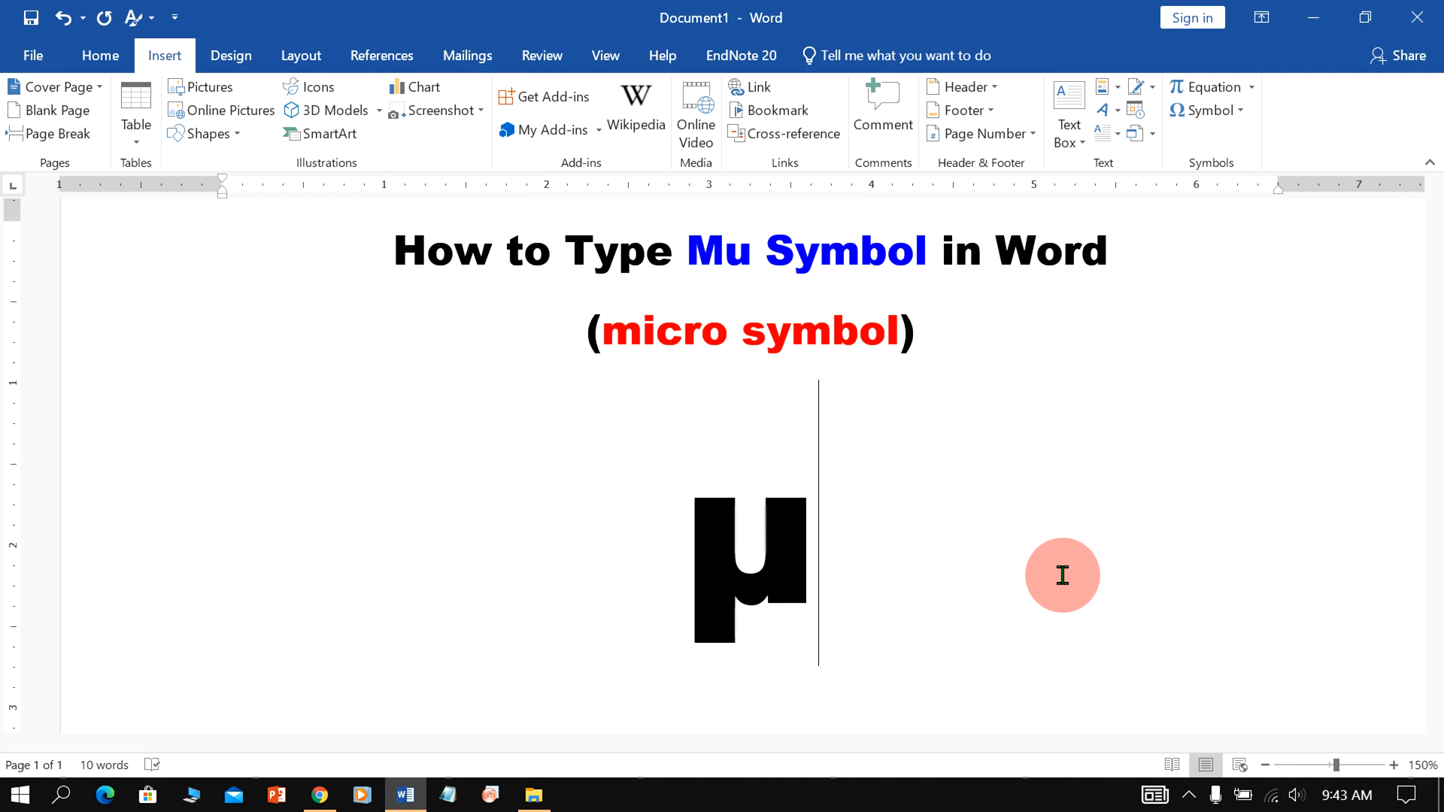